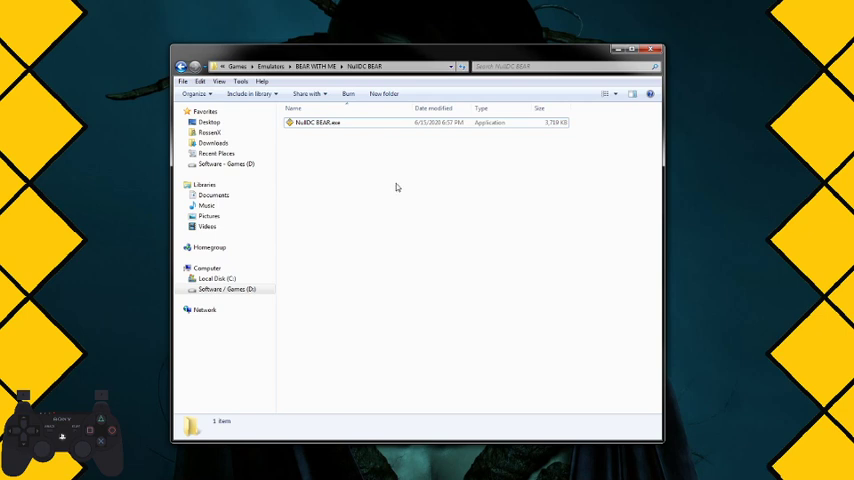
pyautogui.moveTo(392, 212)
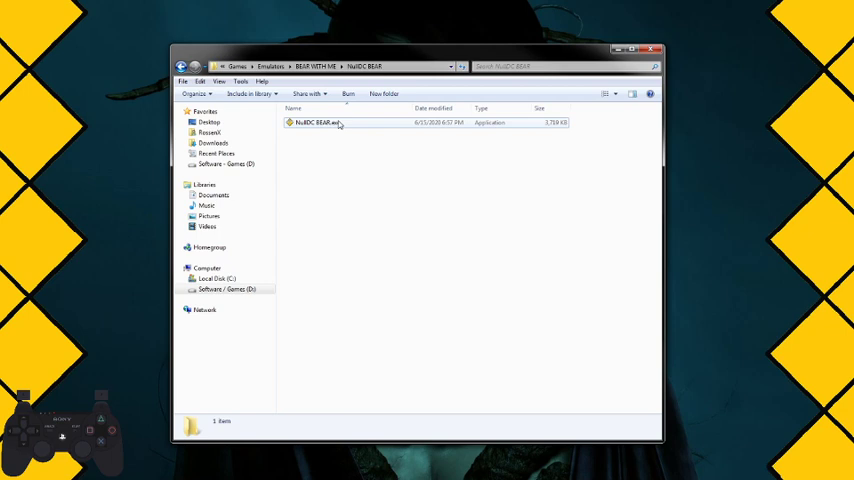
# Step: Launch NullDC BEAR.exe and accept both install prompts so nullDC extracts into the folder
pyautogui.doubleClick(318, 122)
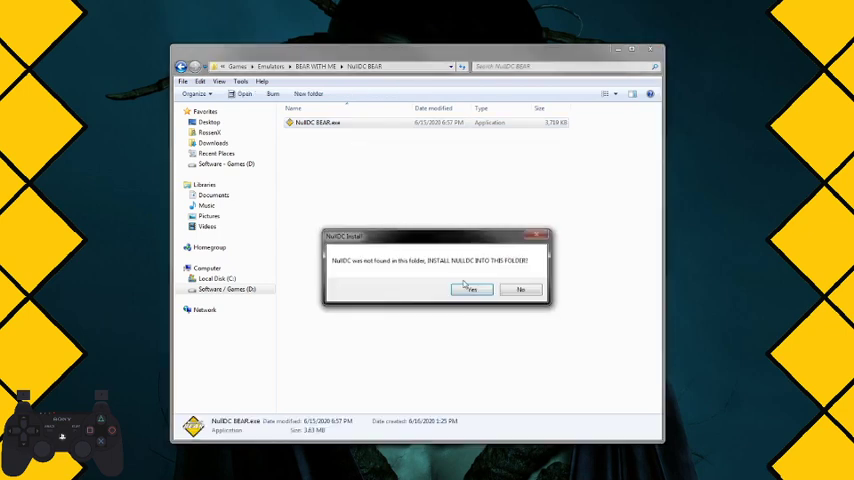
pyautogui.moveTo(460, 274)
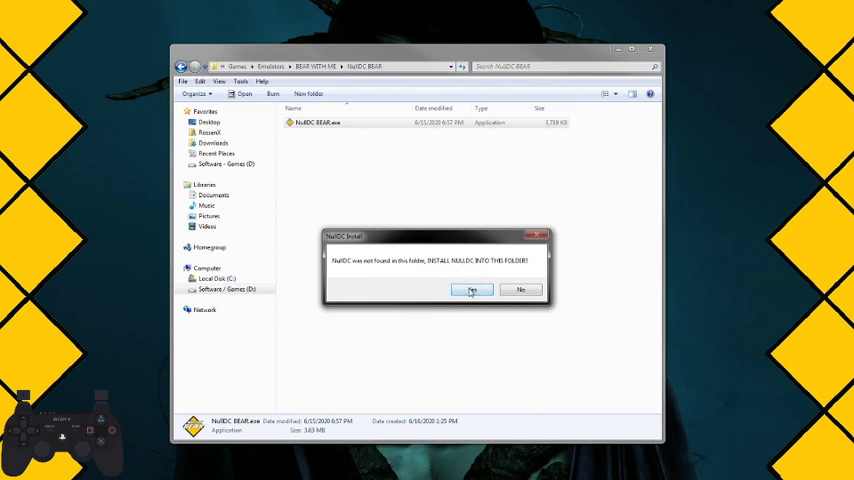
pyautogui.click(472, 290)
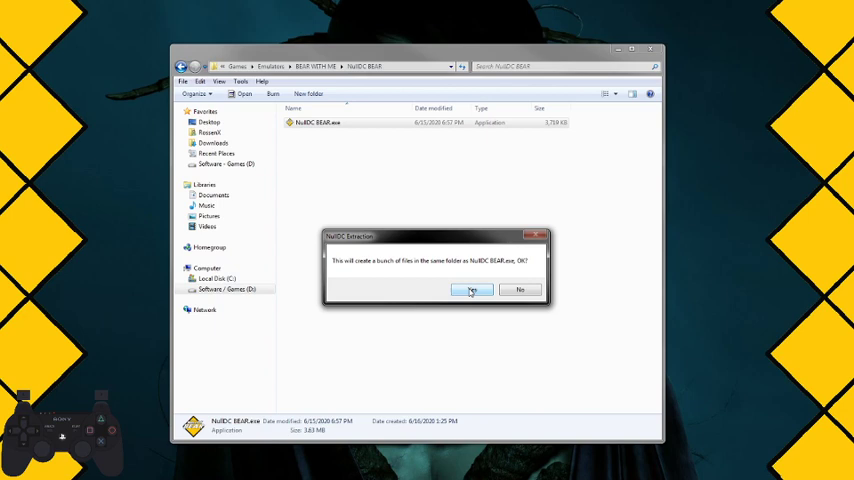
pyautogui.click(470, 288)
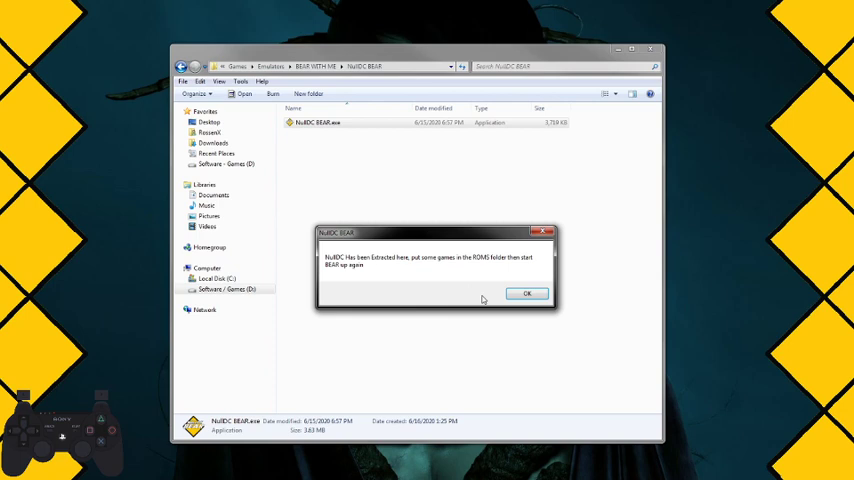
pyautogui.click(528, 292)
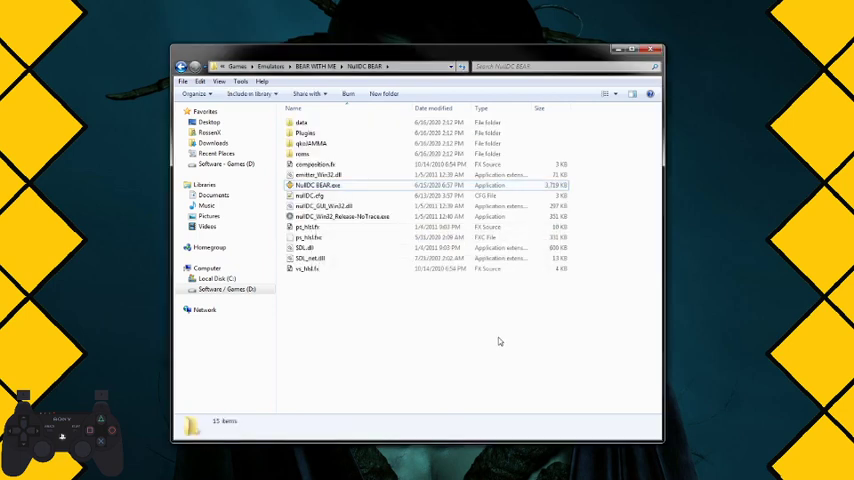
pyautogui.click(340, 216)
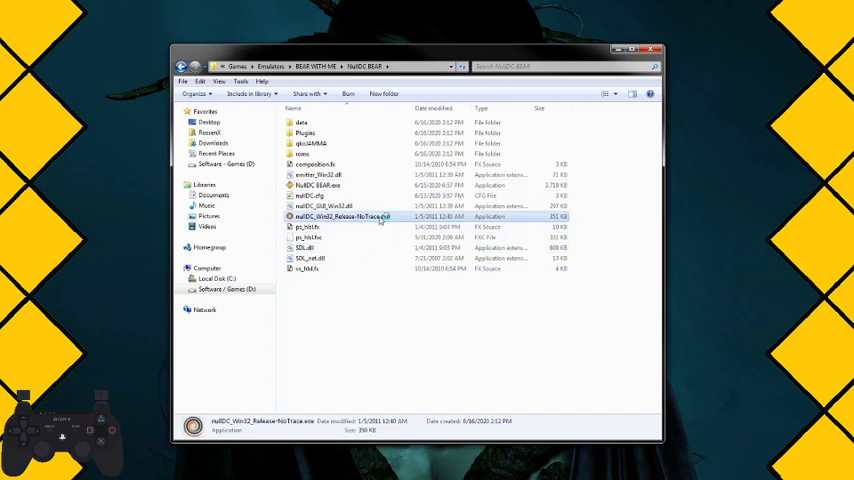
pyautogui.click(302, 120)
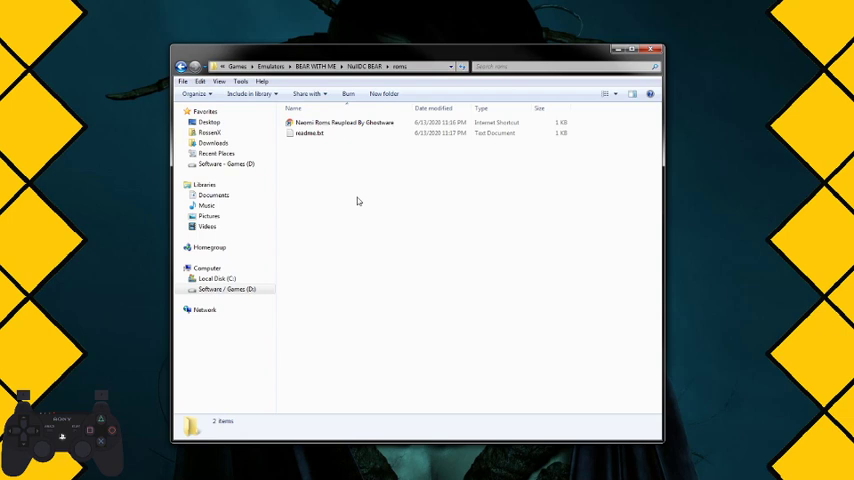
pyautogui.moveTo(358, 206)
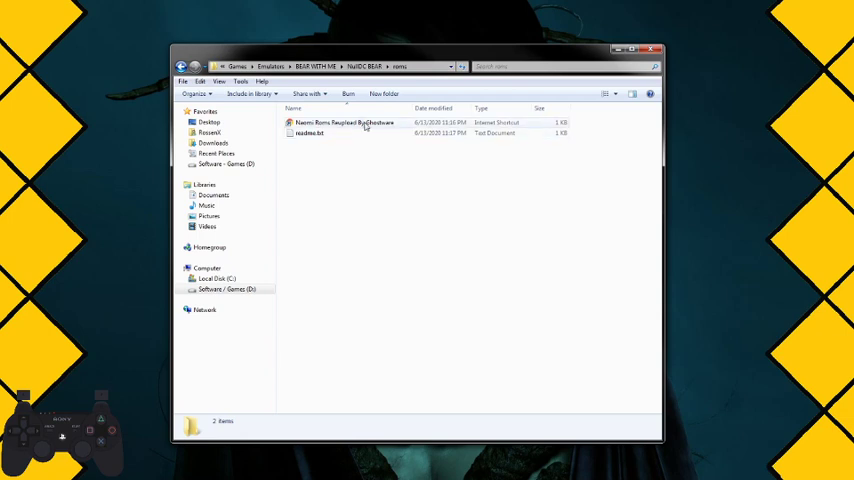
pyautogui.click(344, 122)
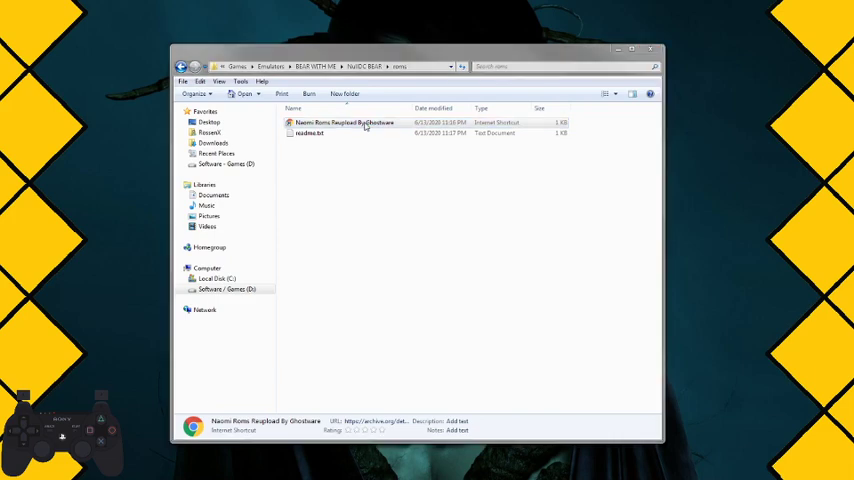
pyautogui.doubleClick(344, 122)
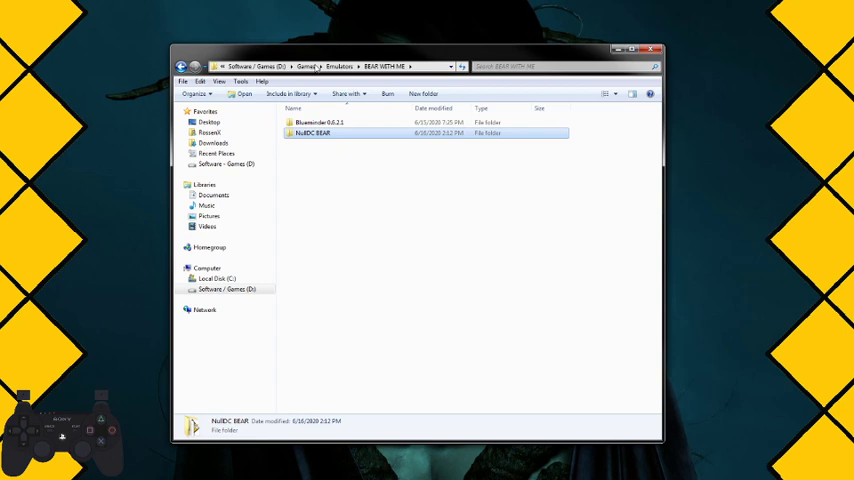
pyautogui.doubleClick(314, 120)
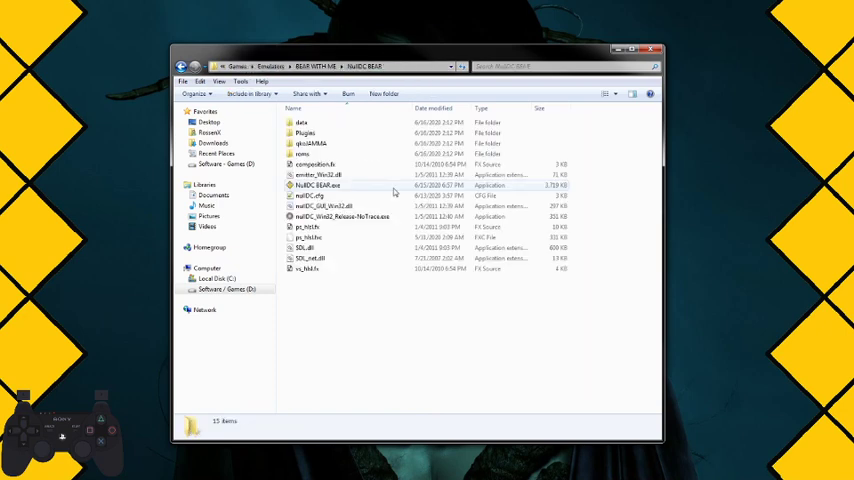
pyautogui.doubleClick(304, 154)
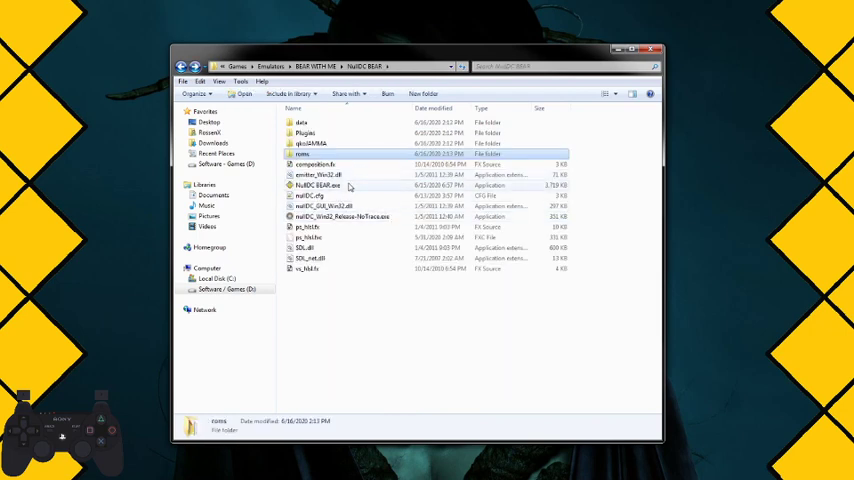
# Step: Start NullDC BEAR's first-run setup, choose the network, keep the default port and continue
pyautogui.doubleClick(320, 188)
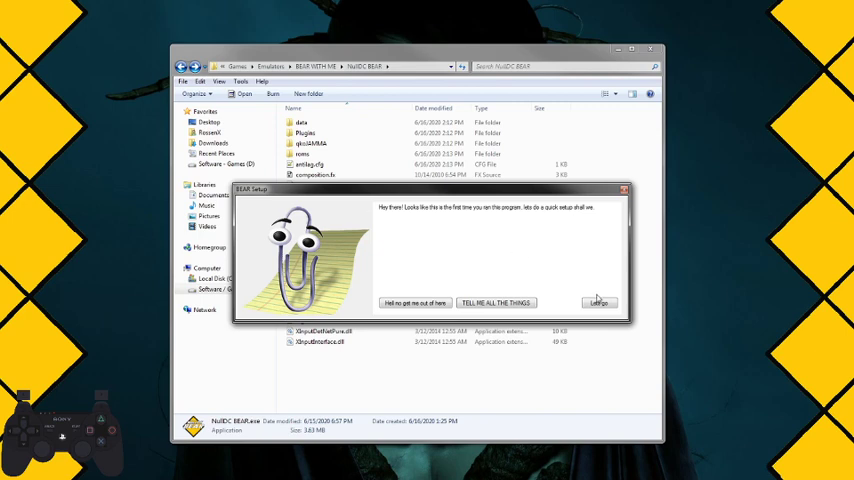
pyautogui.moveTo(600, 304)
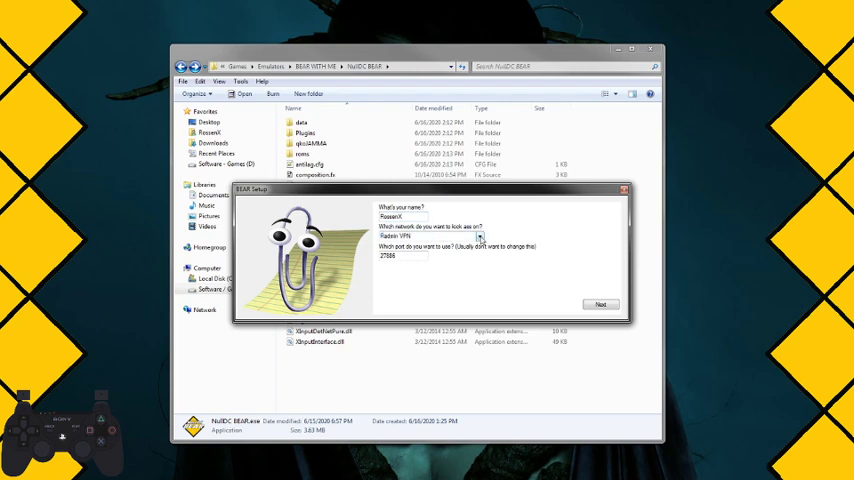
pyautogui.click(480, 236)
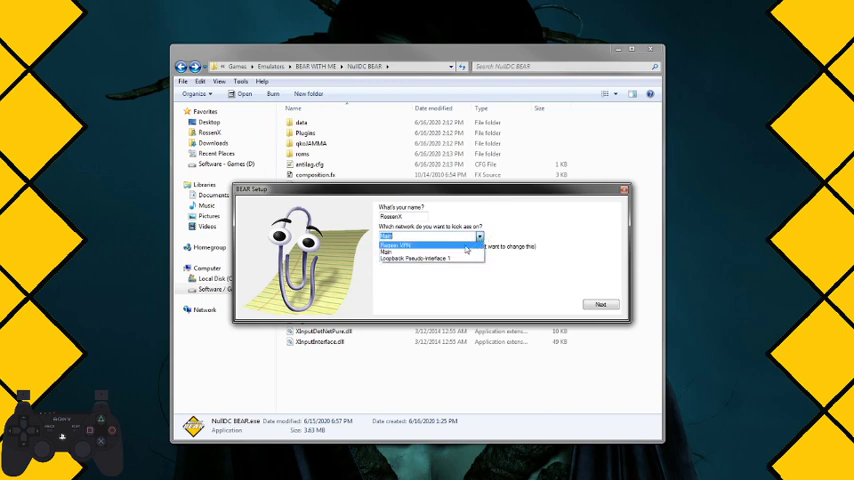
pyautogui.click(424, 246)
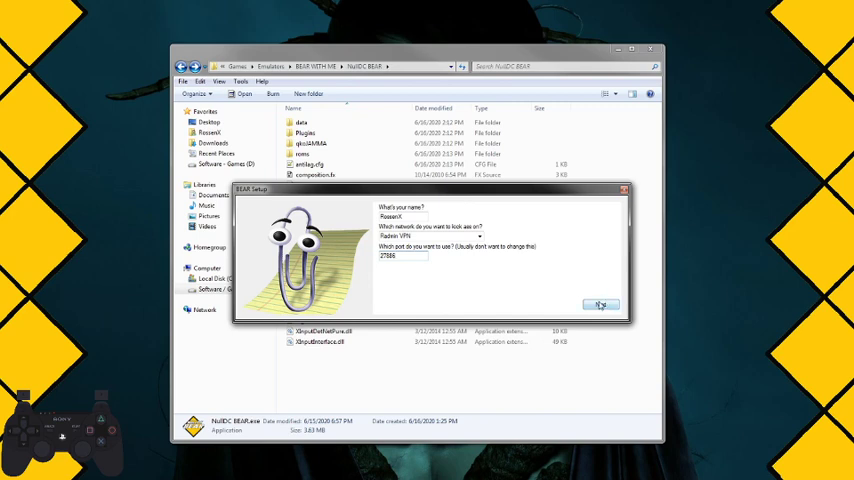
pyautogui.click(602, 300)
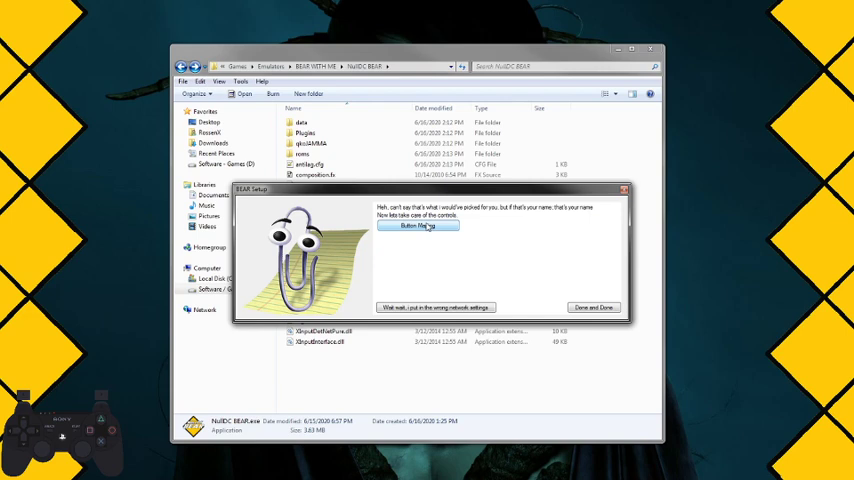
# Step: Bring up the controller button mapping and begin stick calibration
pyautogui.click(418, 224)
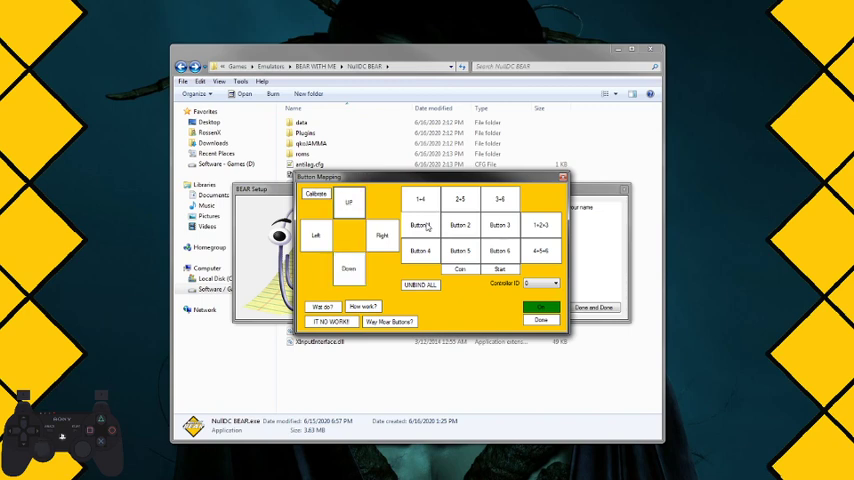
pyautogui.click(348, 208)
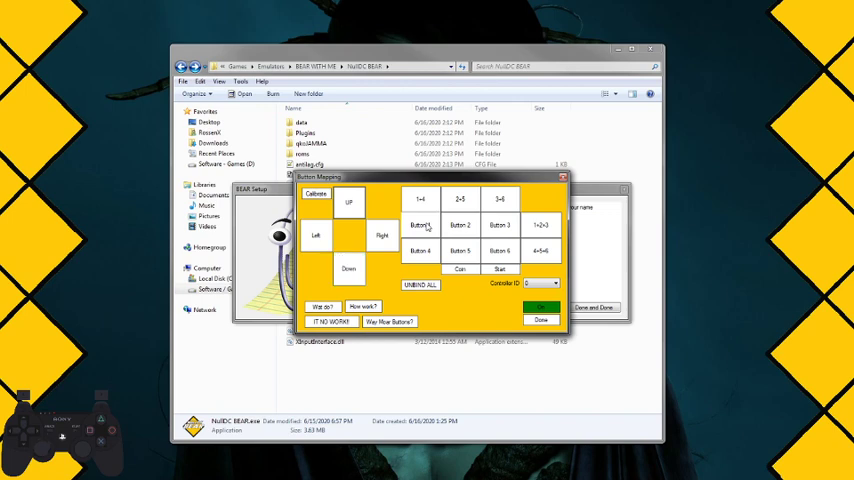
pyautogui.click(378, 236)
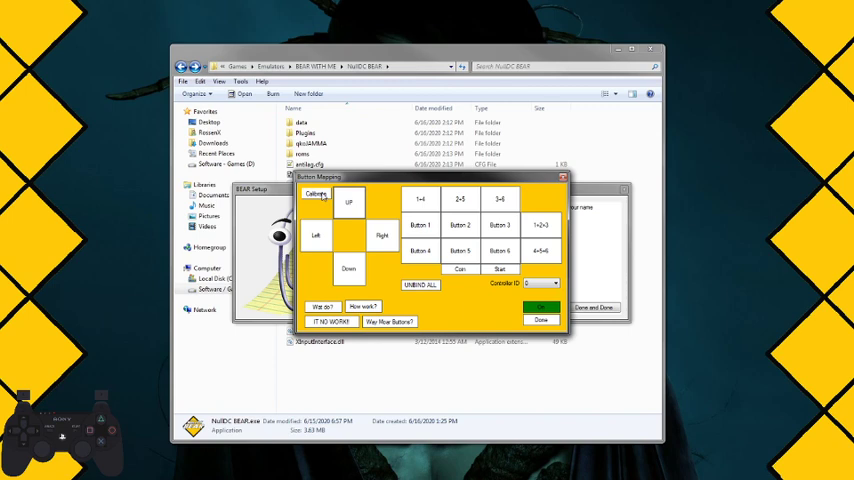
pyautogui.click(316, 196)
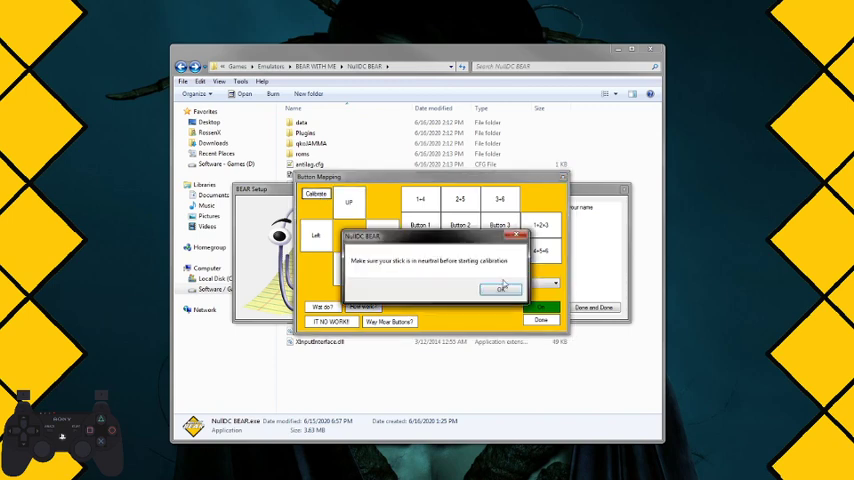
# Step: Acknowledge the neutral-stick notice, map the directions and buttons, and finish mapping
pyautogui.click(500, 288)
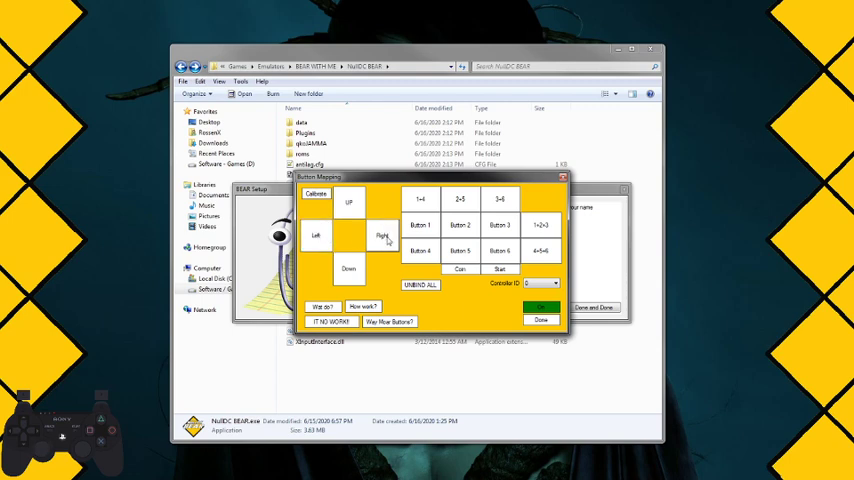
pyautogui.click(420, 224)
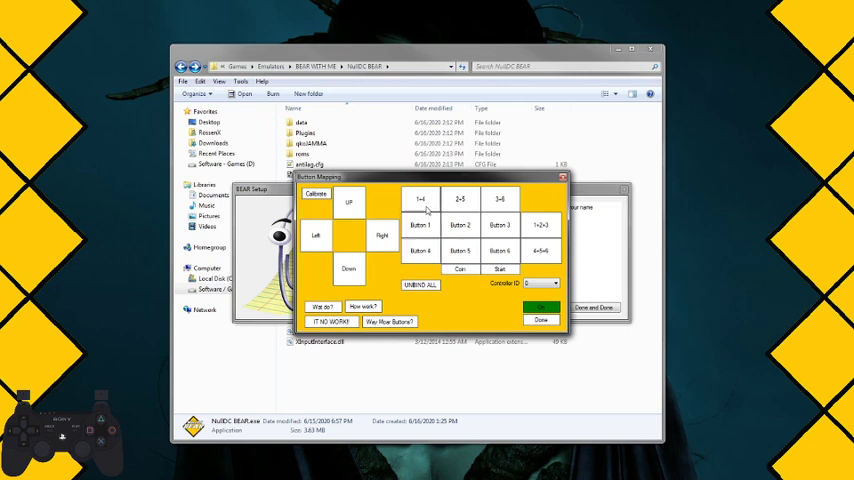
pyautogui.click(420, 224)
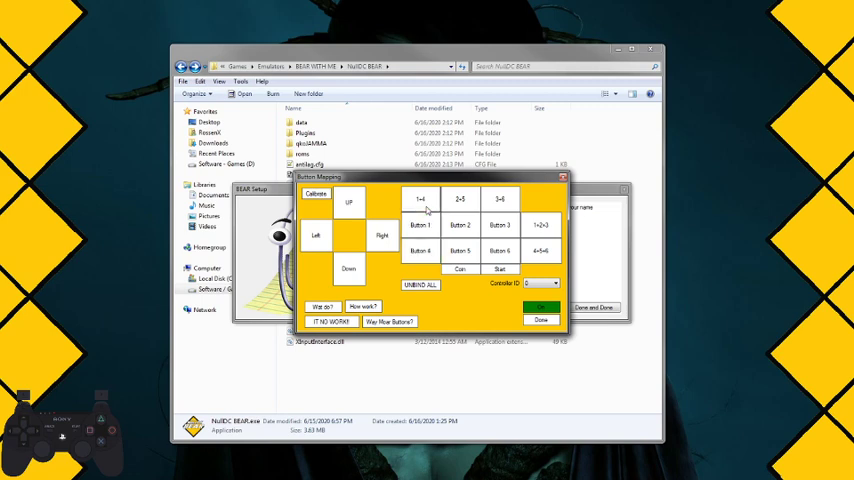
pyautogui.click(420, 224)
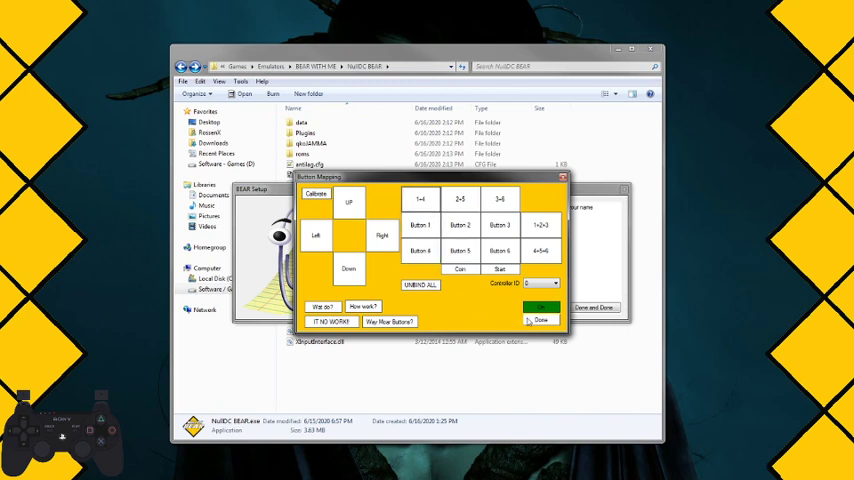
pyautogui.click(536, 320)
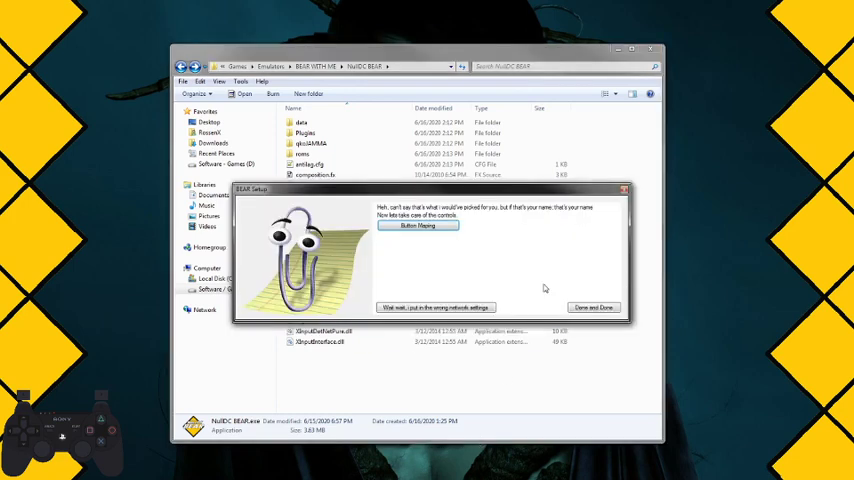
pyautogui.click(592, 306)
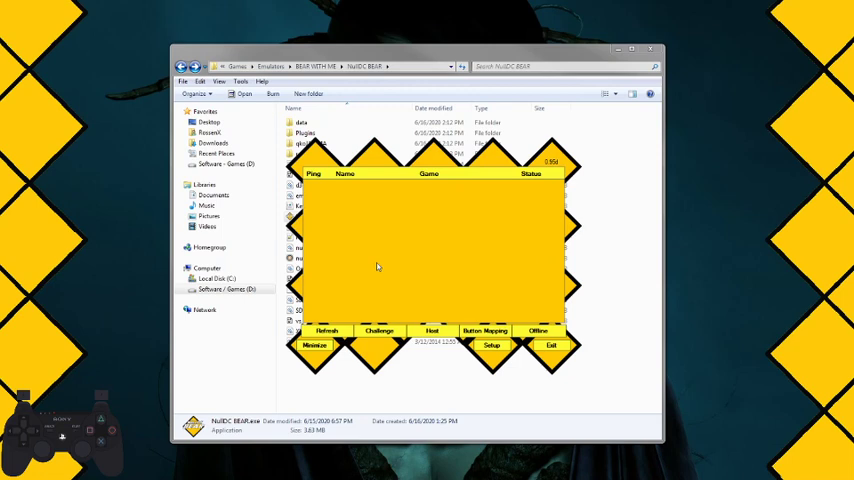
pyautogui.moveTo(376, 270)
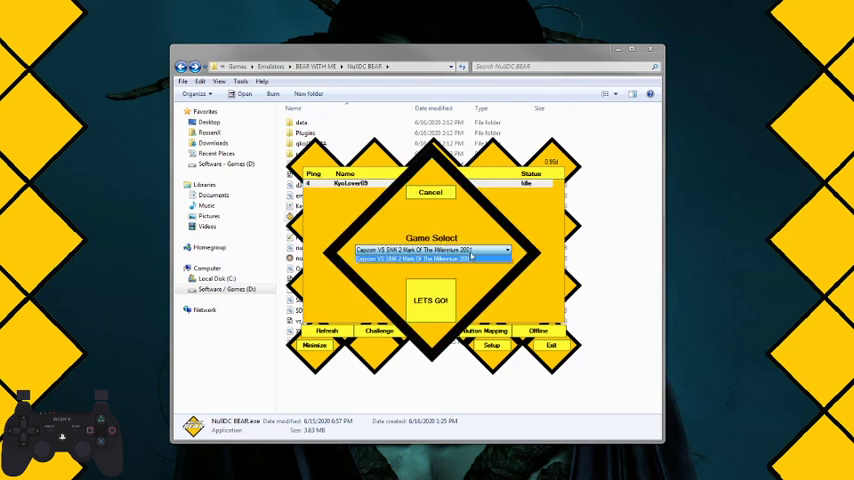
# Step: Confirm the selected game for the hosting session, then cancel hosting
pyautogui.click(430, 300)
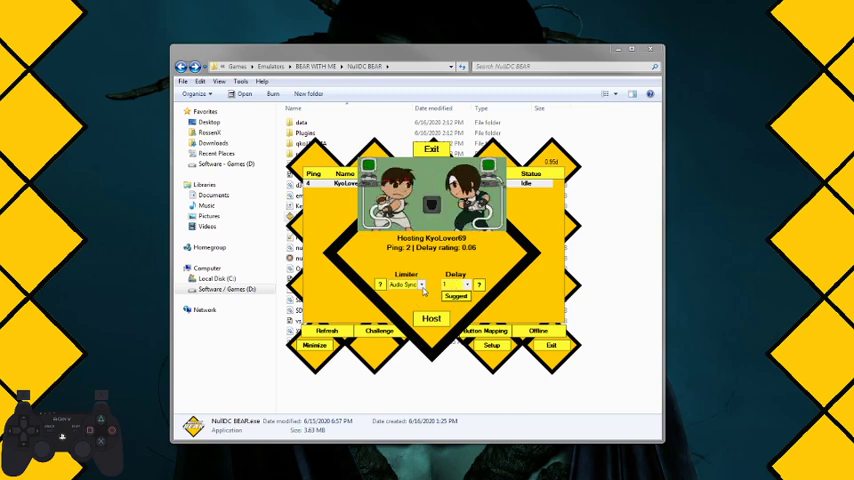
pyautogui.click(422, 284)
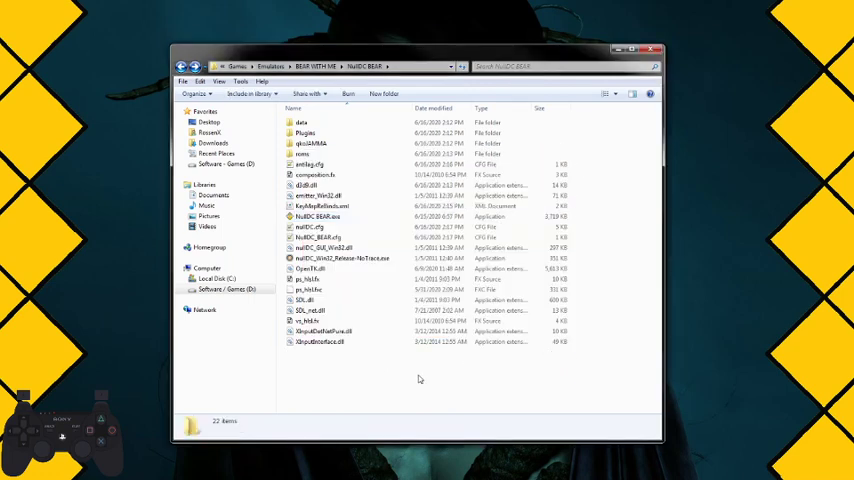
# Step: Go into the BlueMinders launcher's nullDC folder and launch NullDC BEAR from there
pyautogui.click(316, 216)
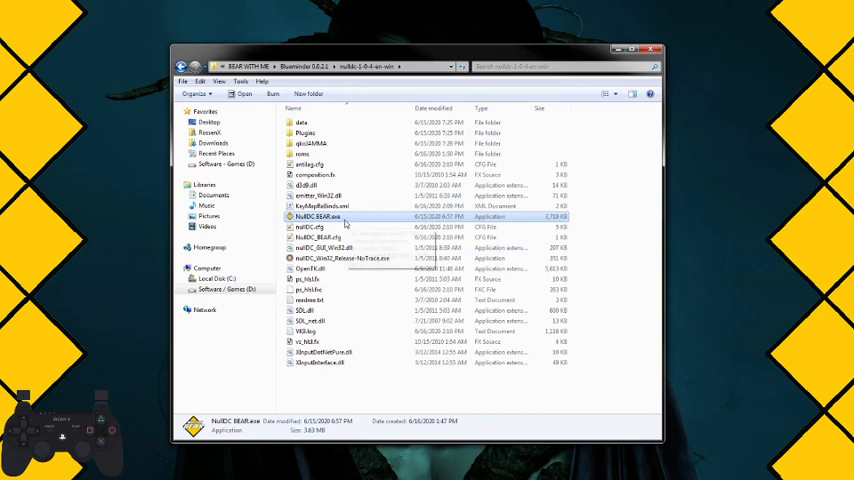
pyautogui.doubleClick(310, 216)
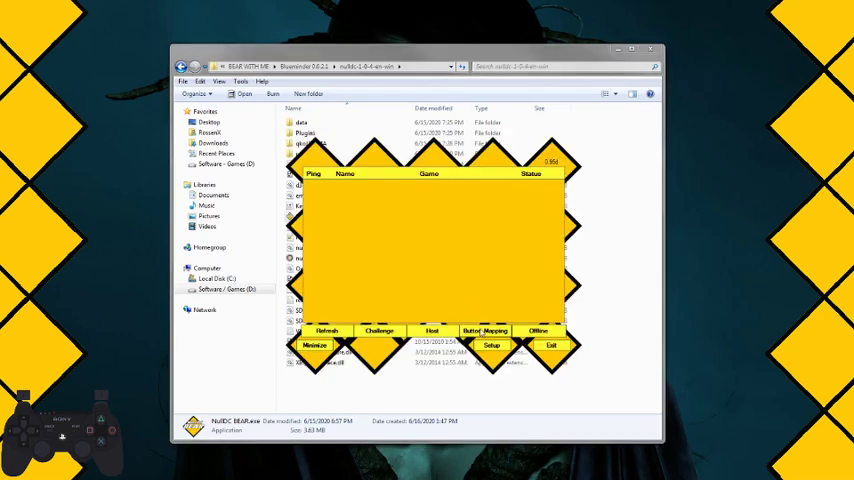
# Step: Calibrate the analog stick deadzone in button mapping, then start rebinding a button slot
pyautogui.click(486, 330)
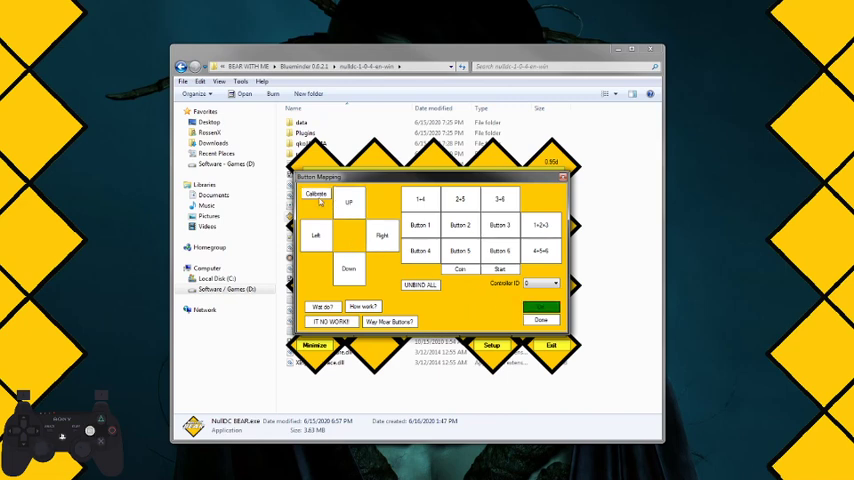
pyautogui.click(324, 192)
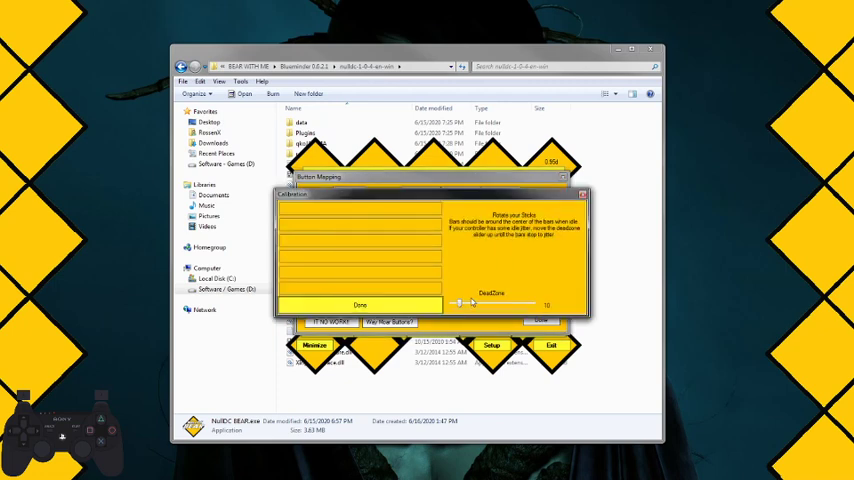
pyautogui.click(360, 304)
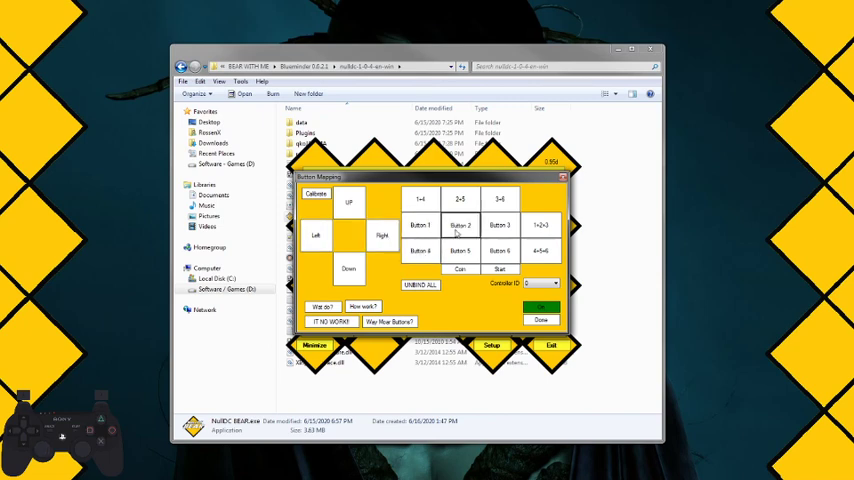
pyautogui.moveTo(470, 280)
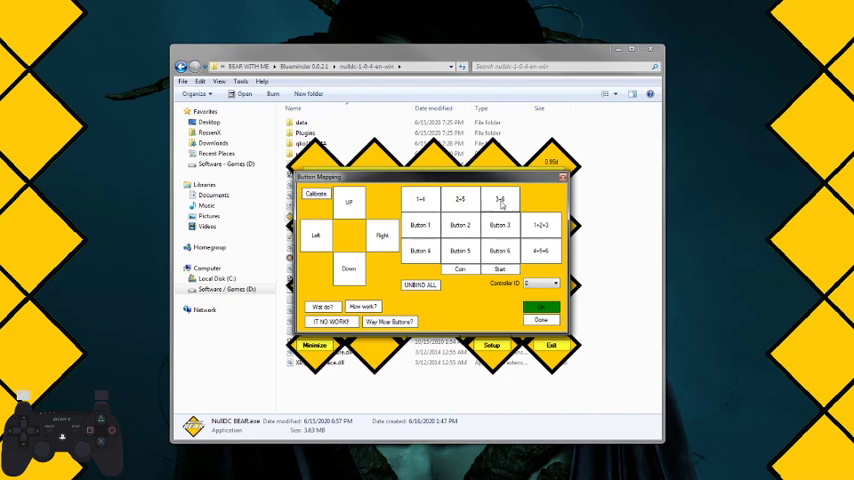
pyautogui.click(374, 234)
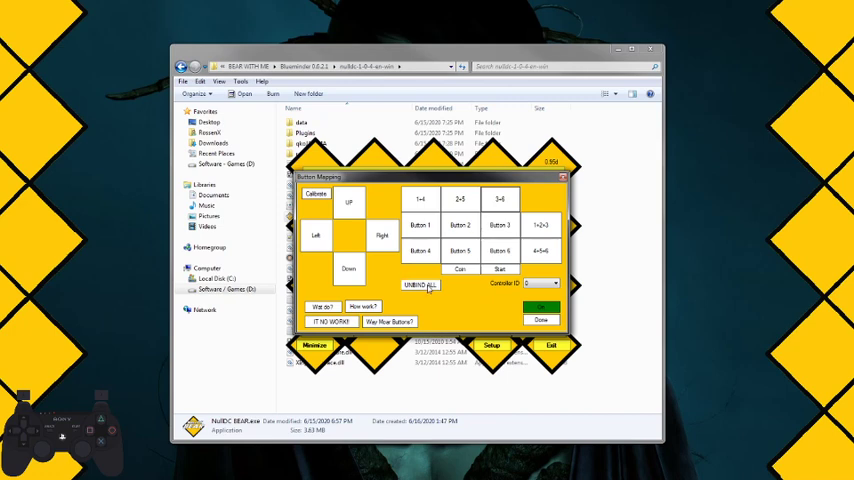
pyautogui.click(412, 288)
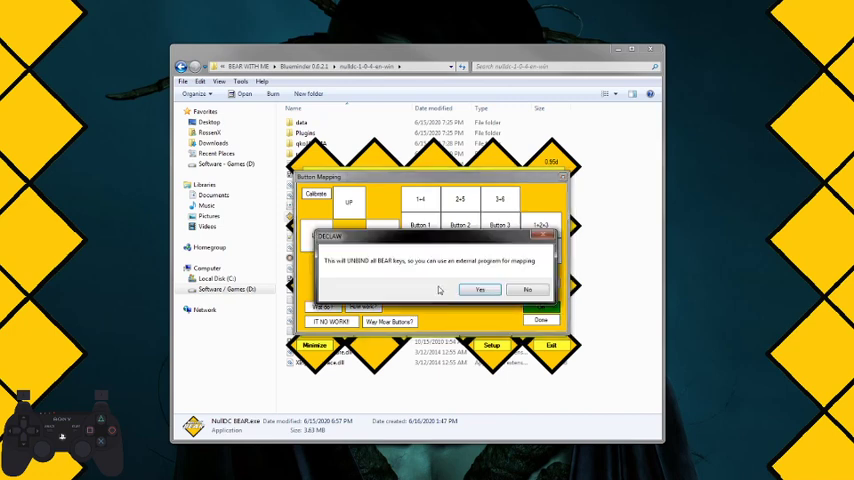
pyautogui.click(478, 288)
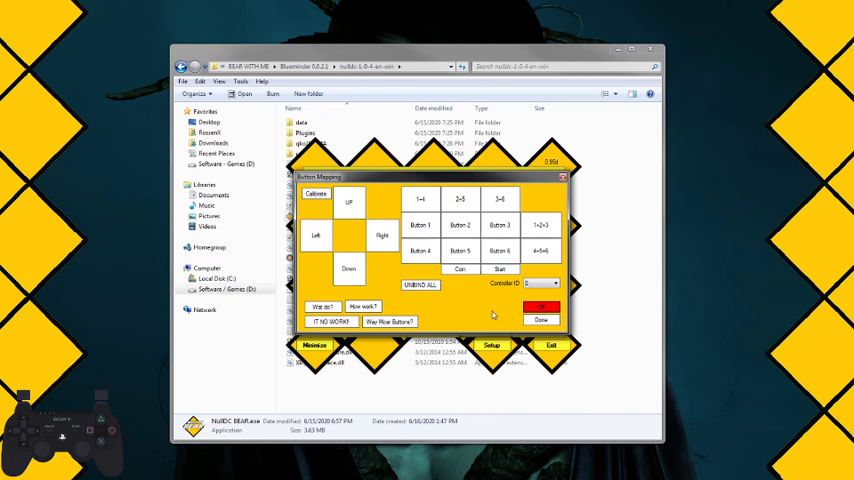
# Step: Close the button mapping panel with Done
pyautogui.click(536, 320)
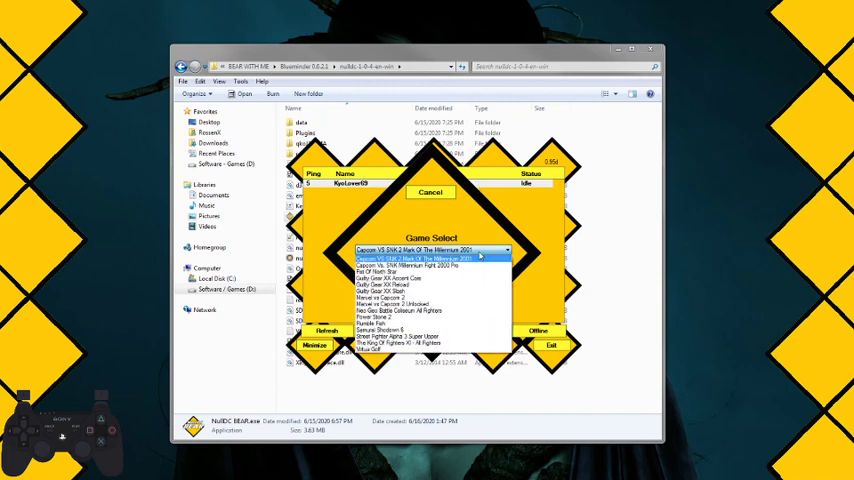
pyautogui.moveTo(430, 304)
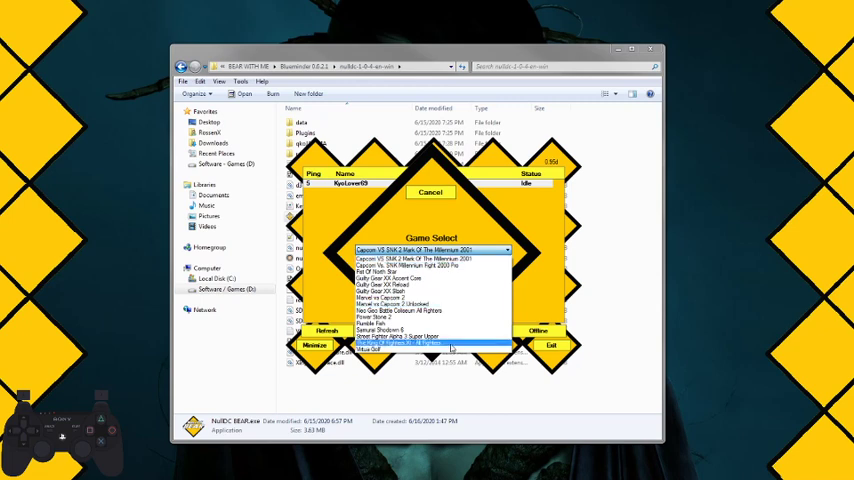
pyautogui.moveTo(456, 340)
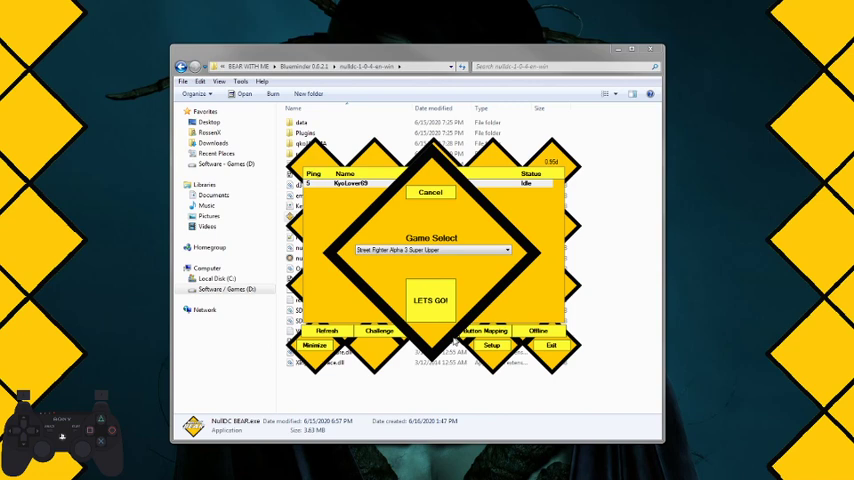
pyautogui.moveTo(460, 278)
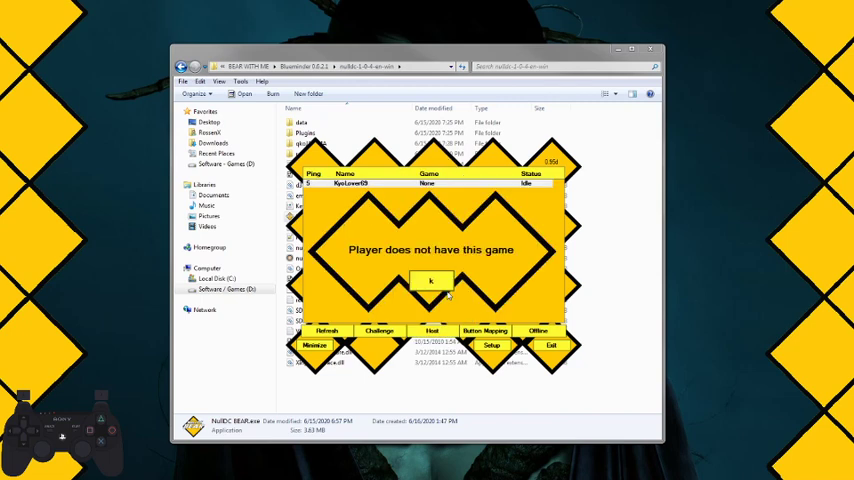
pyautogui.click(430, 282)
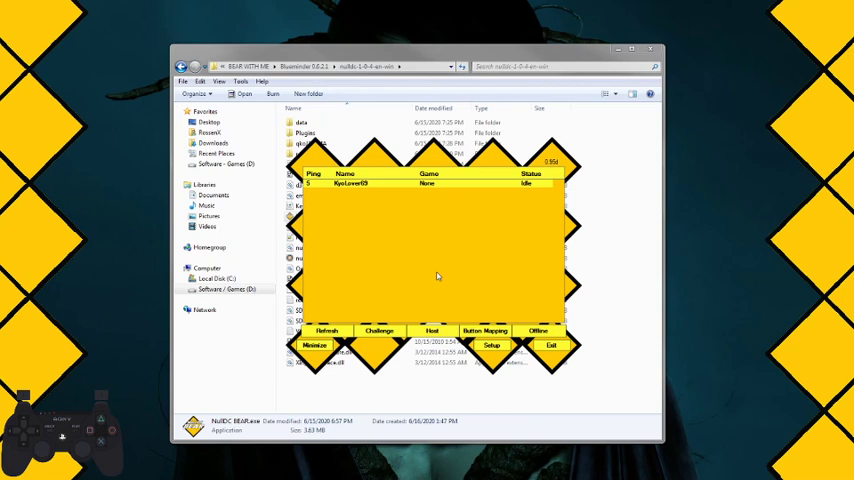
pyautogui.click(430, 184)
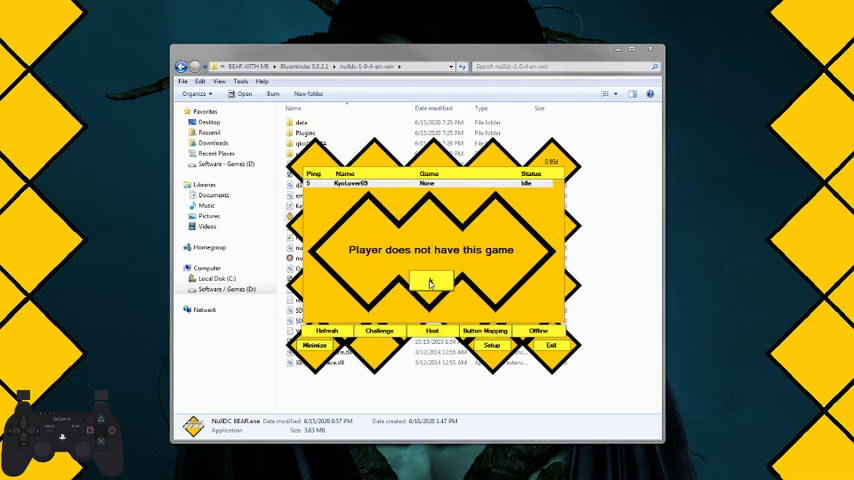
# Step: Dismiss the missing-game notice and start a solo hosted session, launching nullDC
pyautogui.click(432, 282)
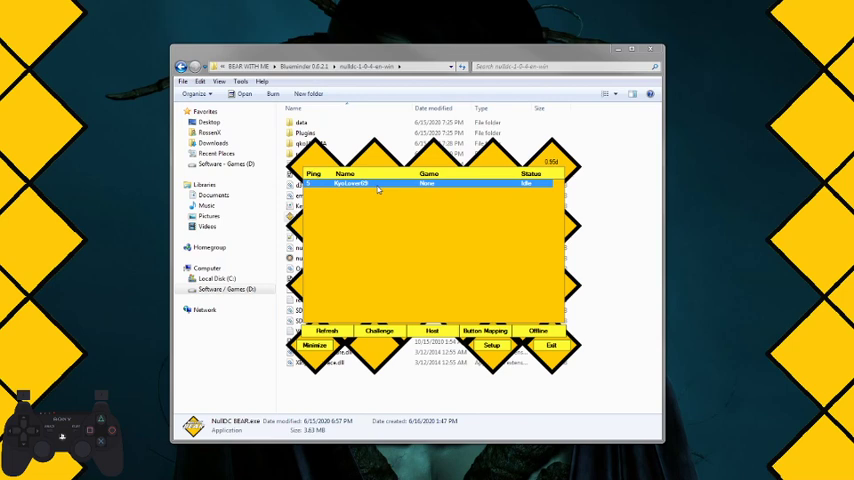
pyautogui.moveTo(380, 330)
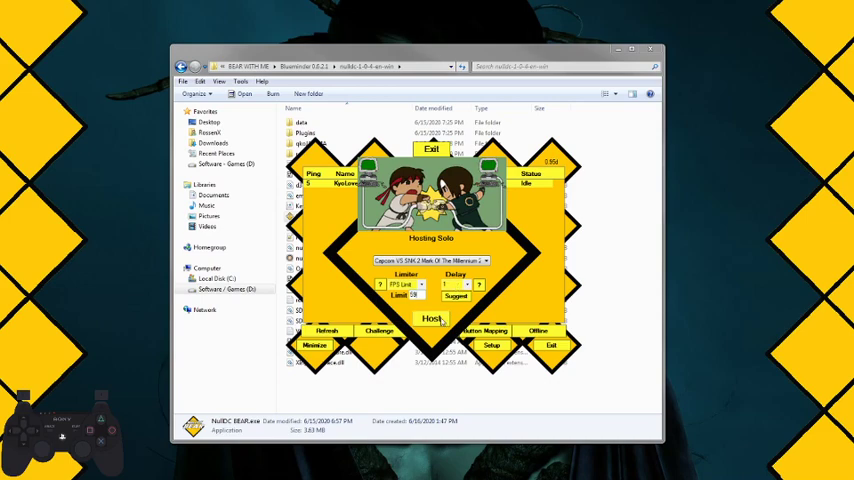
pyautogui.click(432, 318)
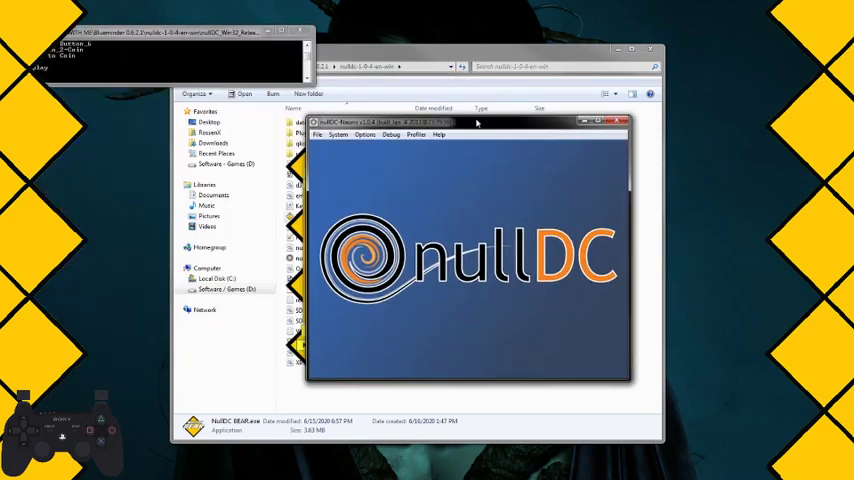
# Step: Move the nullDC emulator window slightly left while the game loads
pyautogui.moveTo(466, 122); pyautogui.dragTo(436, 120)
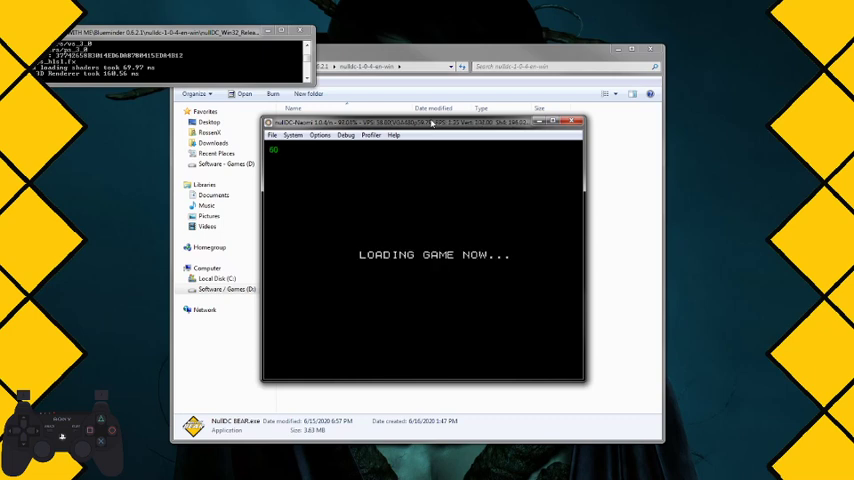
pyautogui.moveTo(428, 196)
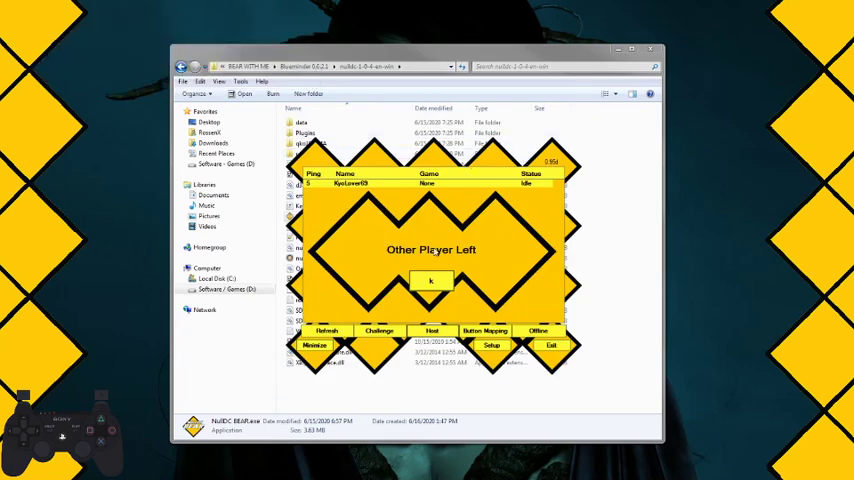
# Step: Dismiss the player-left notice, check the button mapping, and send a challenge for the chosen game
pyautogui.click(430, 280)
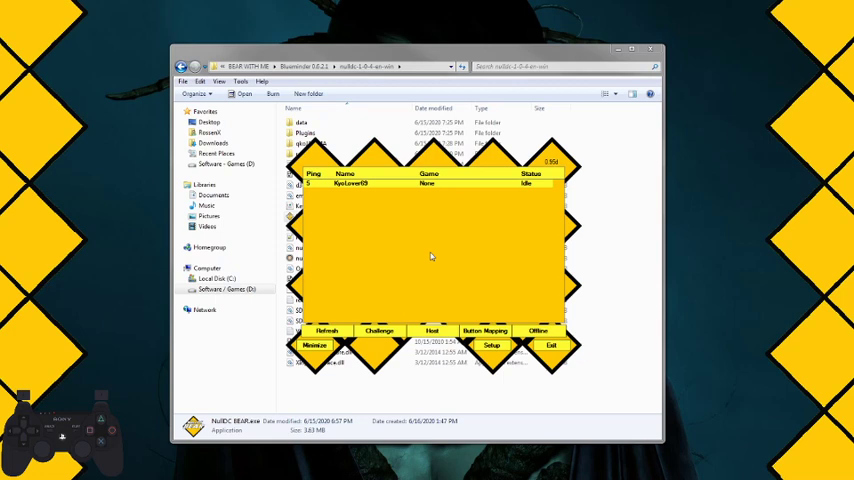
pyautogui.click(496, 330)
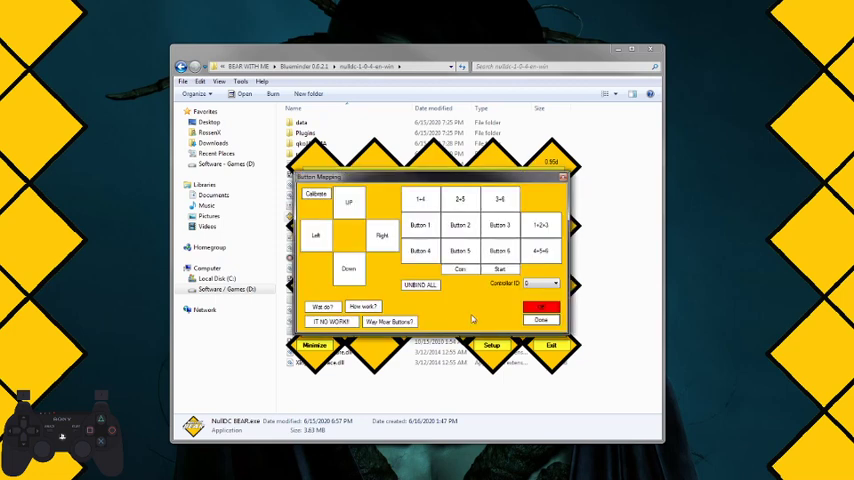
pyautogui.click(540, 304)
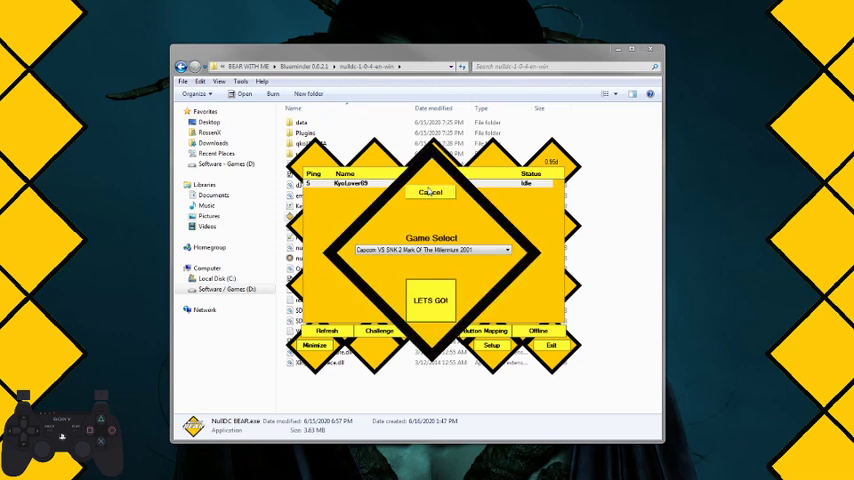
pyautogui.click(432, 300)
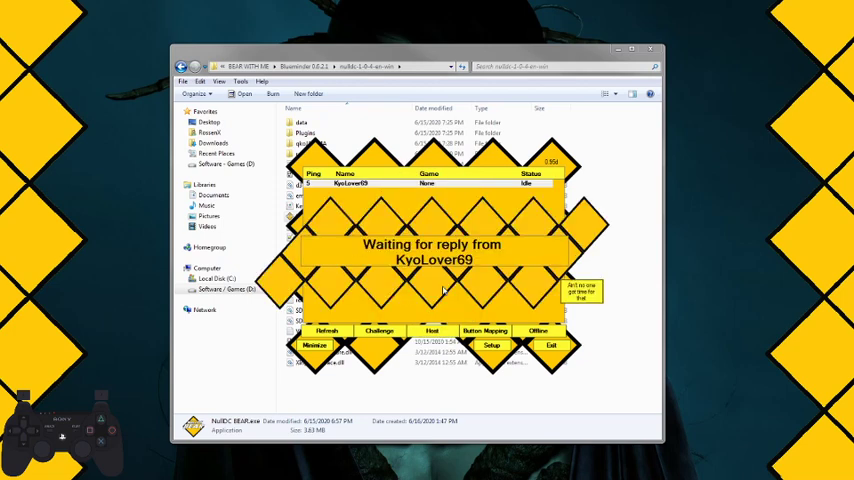